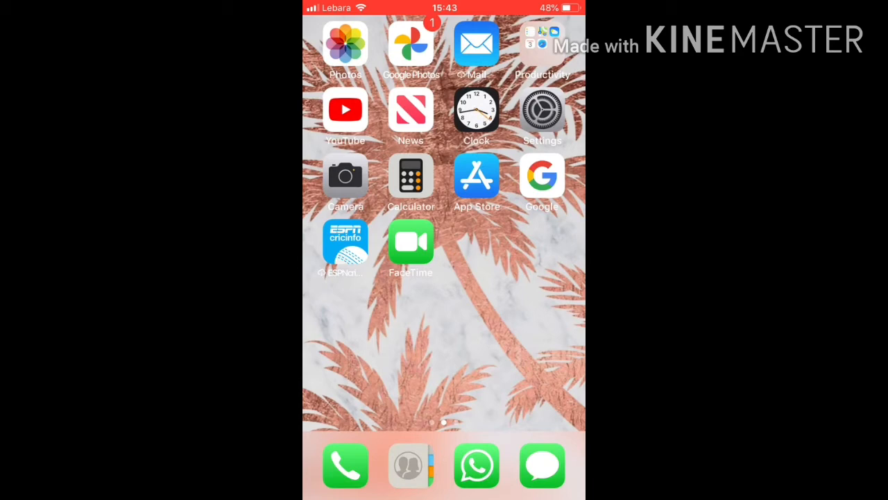
- Launch Settings from the home screen and scroll the main list down toward General
click(542, 111)
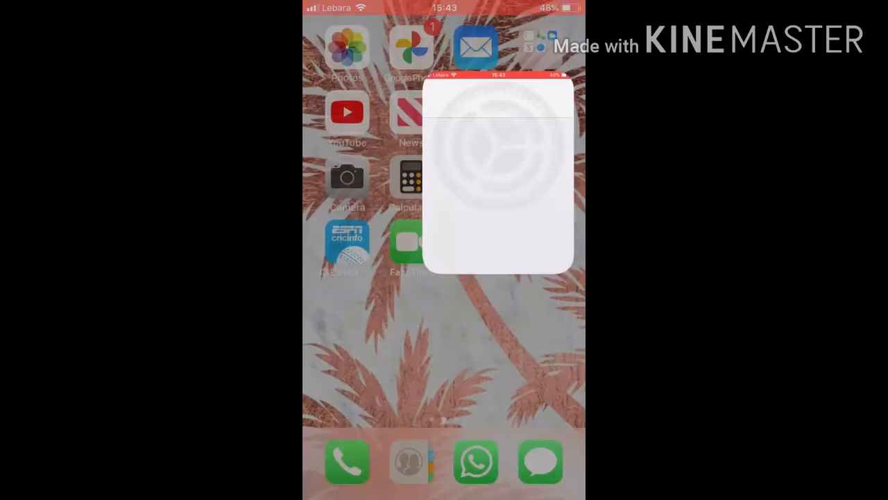
click(500, 180)
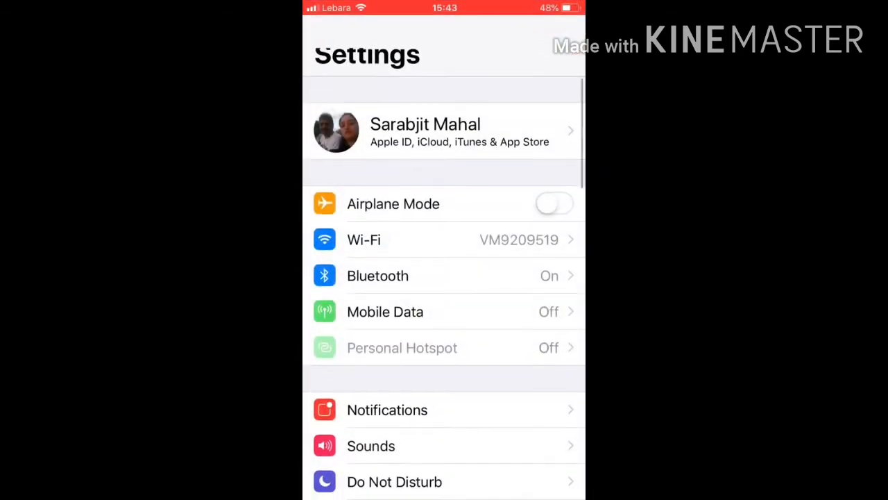
scroll(down, 3)
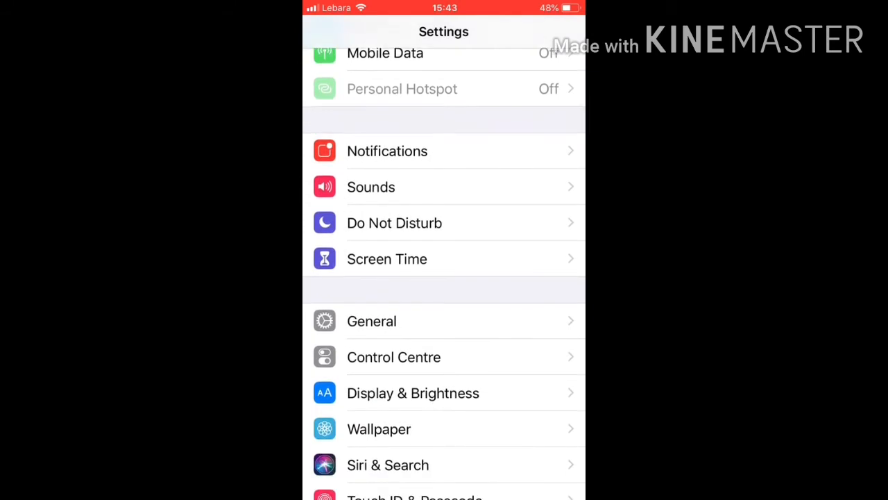
- Go into Control Centre settings and its Customise Controls page
click(395, 356)
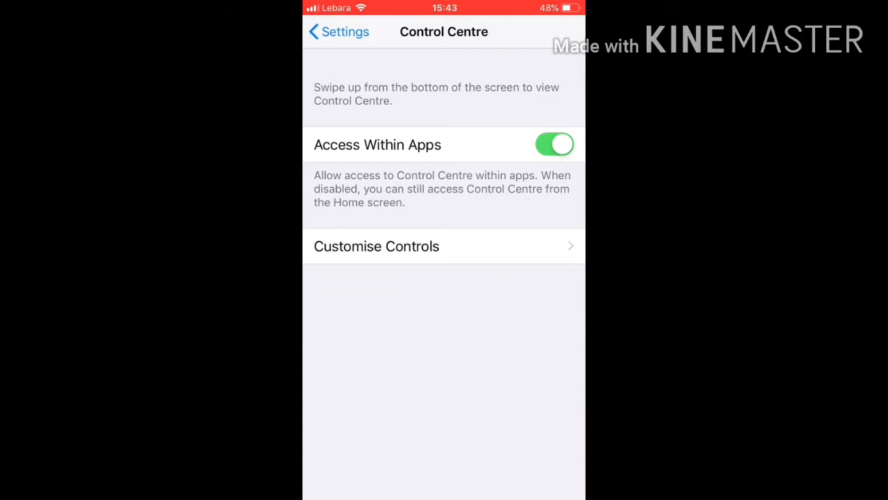
click(376, 245)
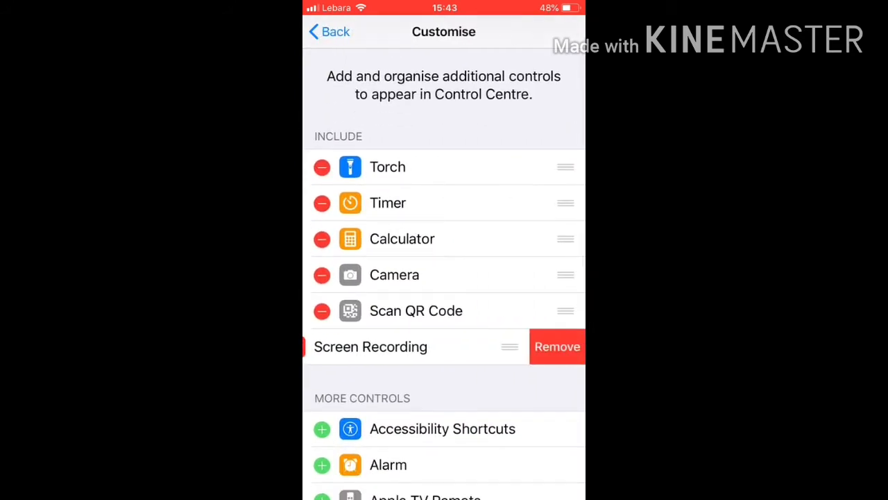
- Scroll through More Controls to locate Screen Recording and include it in Control Centre
scroll(down, 3)
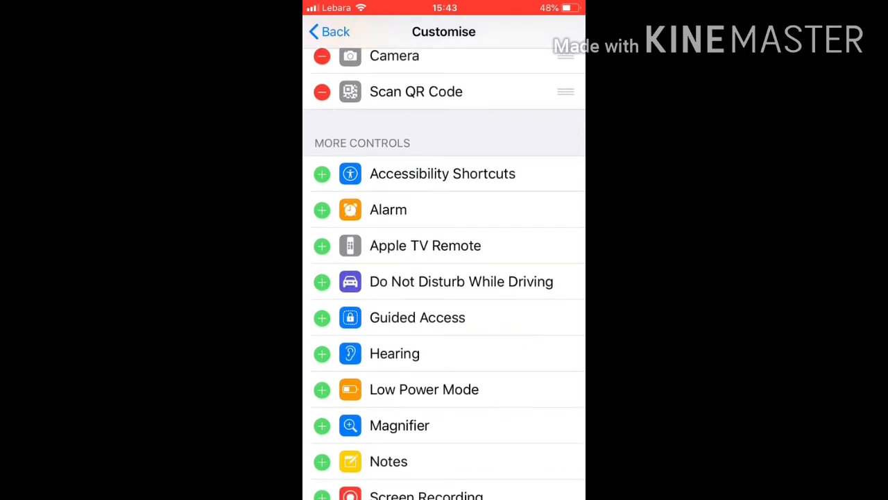
scroll(down, 3)
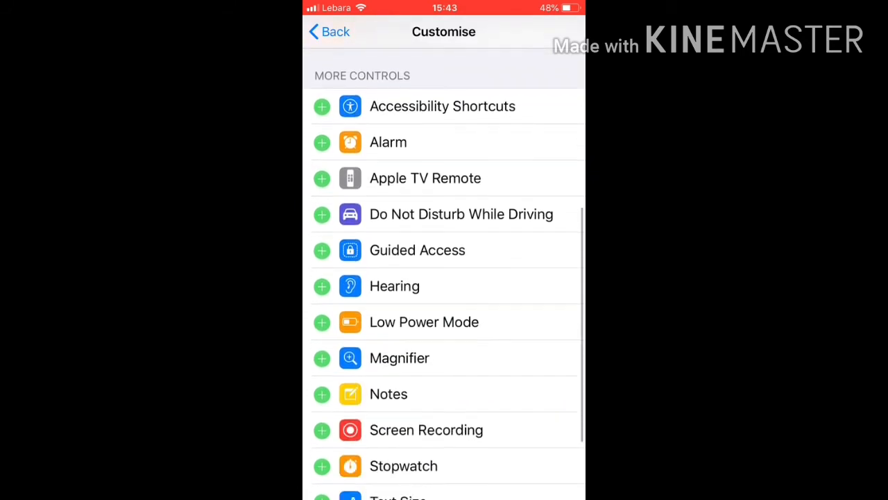
scroll(down, 3)
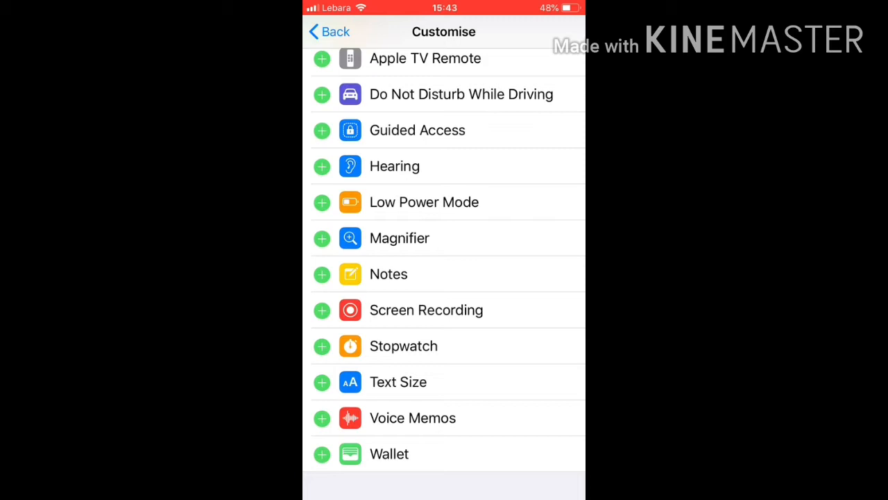
scroll(down, 3)
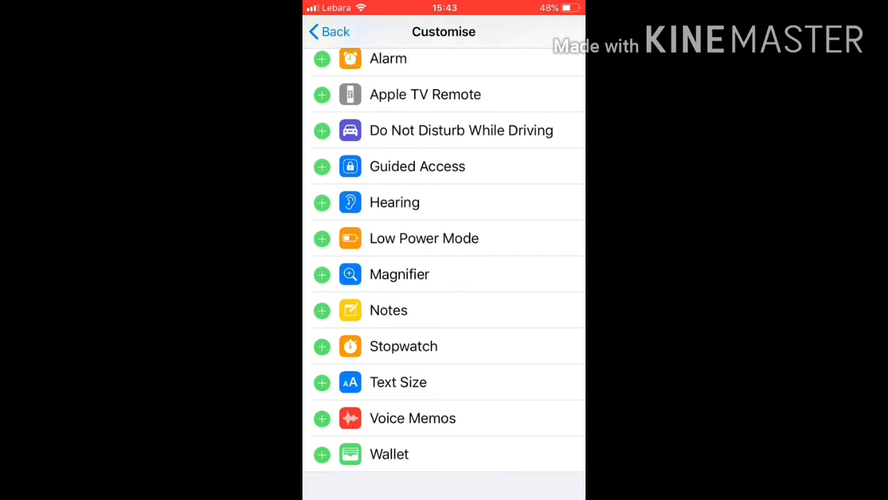
scroll(up, 3)
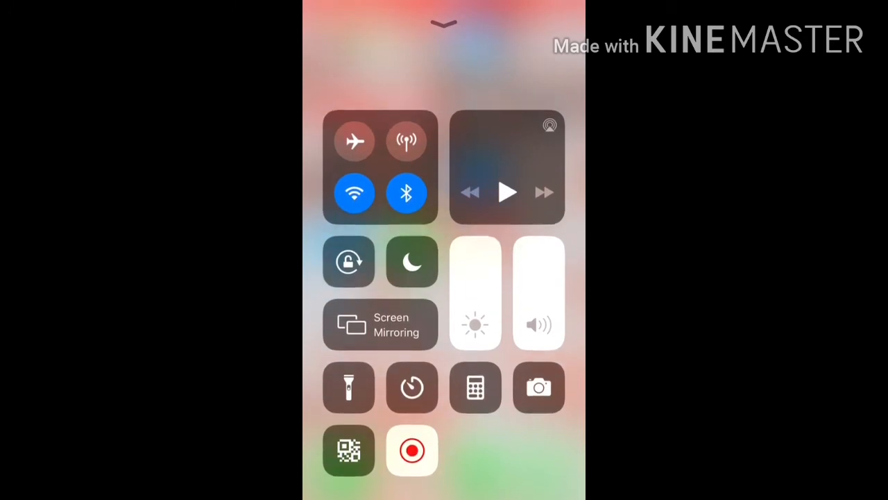
- Long-press the Screen Recording control in Control Centre to reveal its options
click(410, 451)
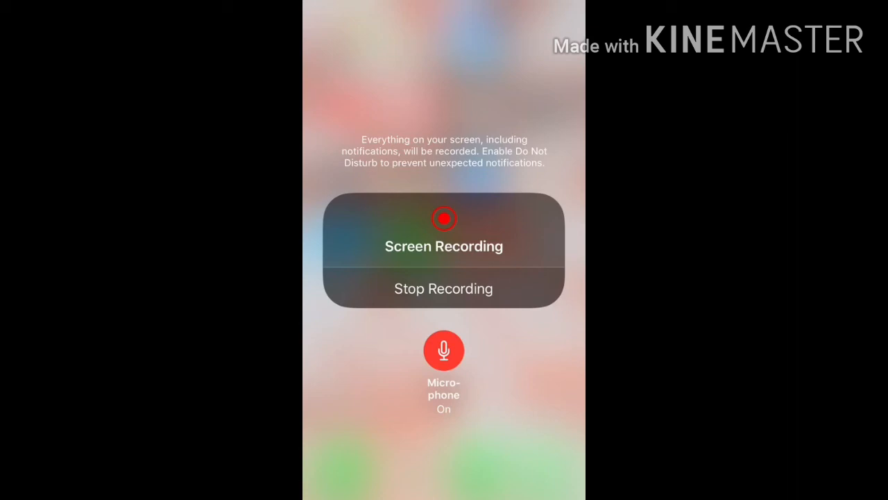
- Toggle the Screen Recording microphone off and back on, leaving it enabled
click(442, 350)
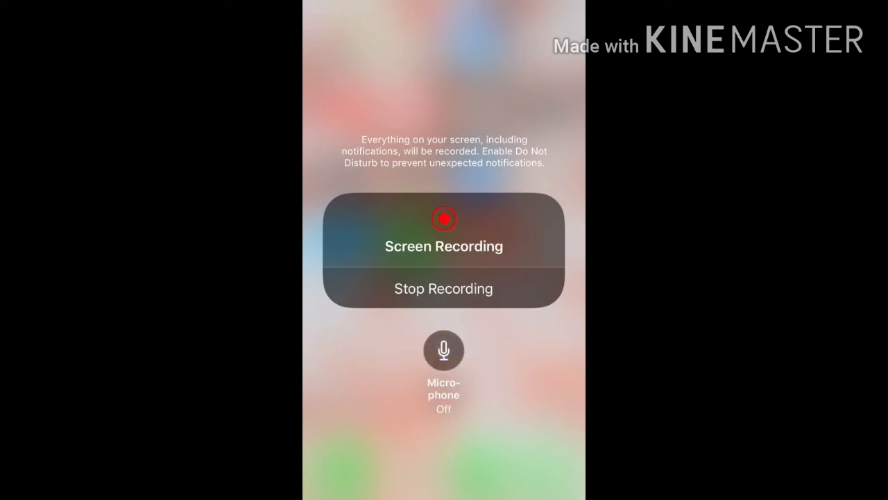
click(443, 351)
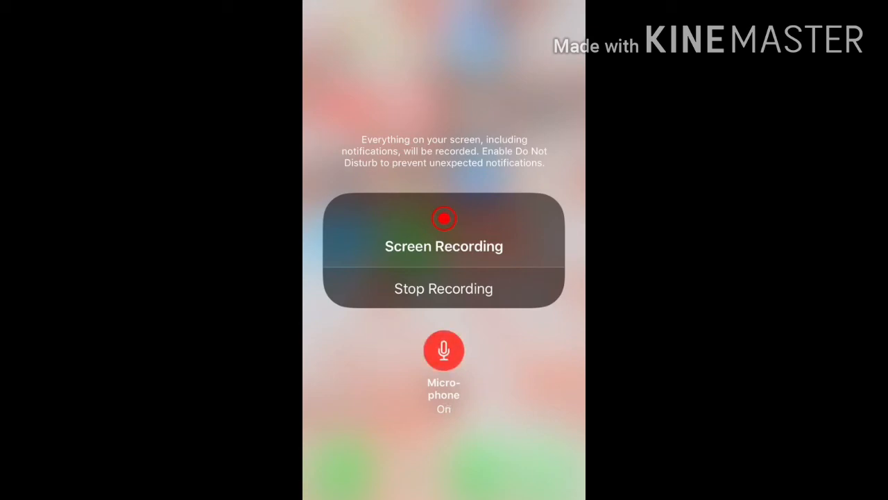